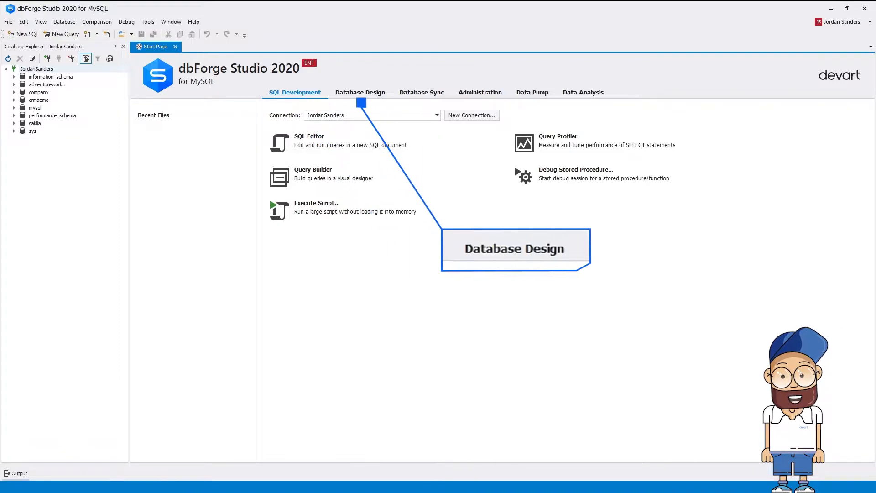
mouse_move(480, 92)
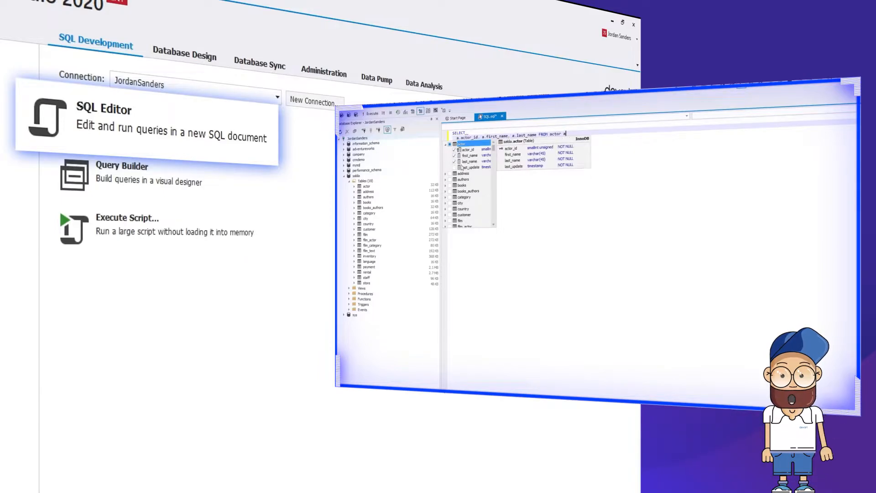
Step: Run the SELECT on the actor table, then view the film query's profiling results
left_click(379, 112)
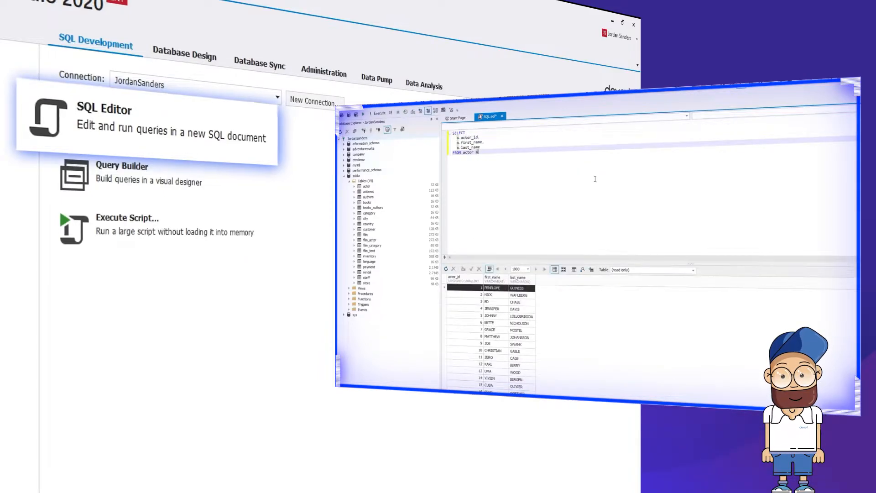
left_click(122, 165)
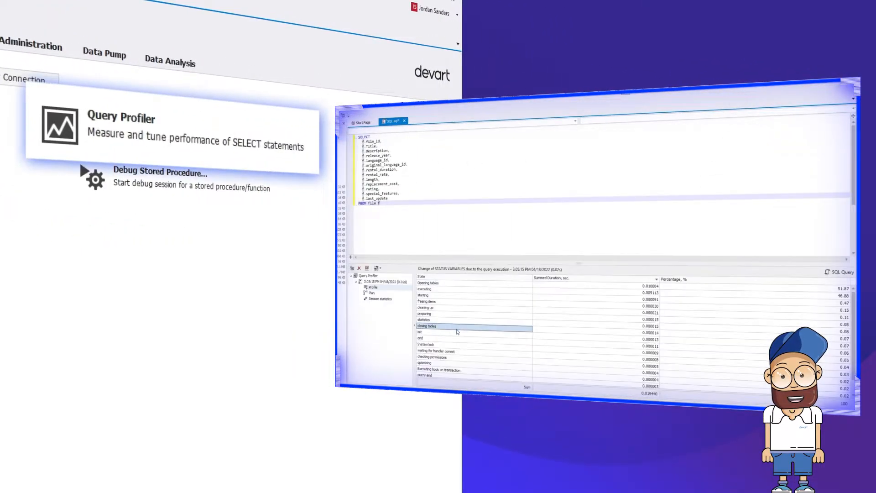
left_click(161, 174)
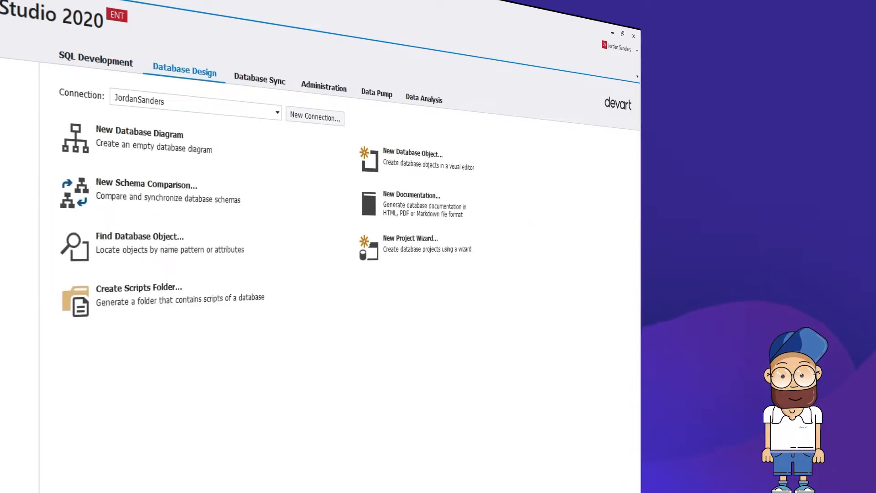
Step: Create a new database object in sakila and diagram the film_category table
left_click(413, 158)
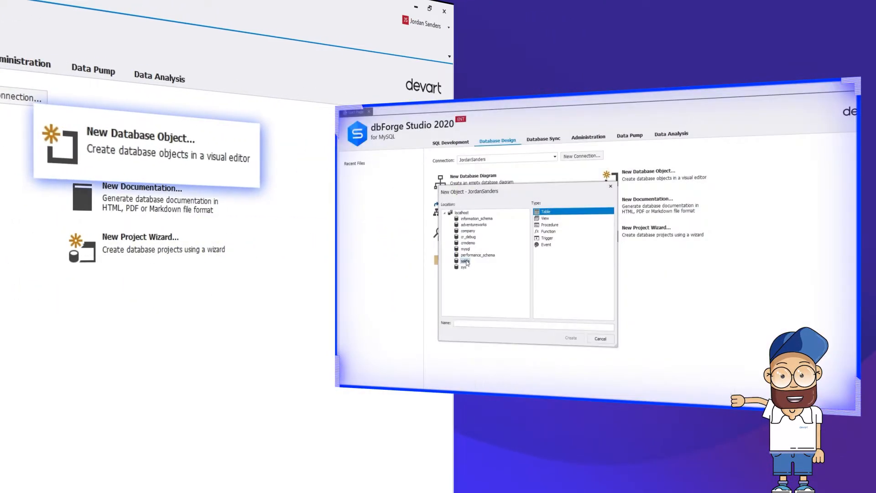
left_click(570, 338)
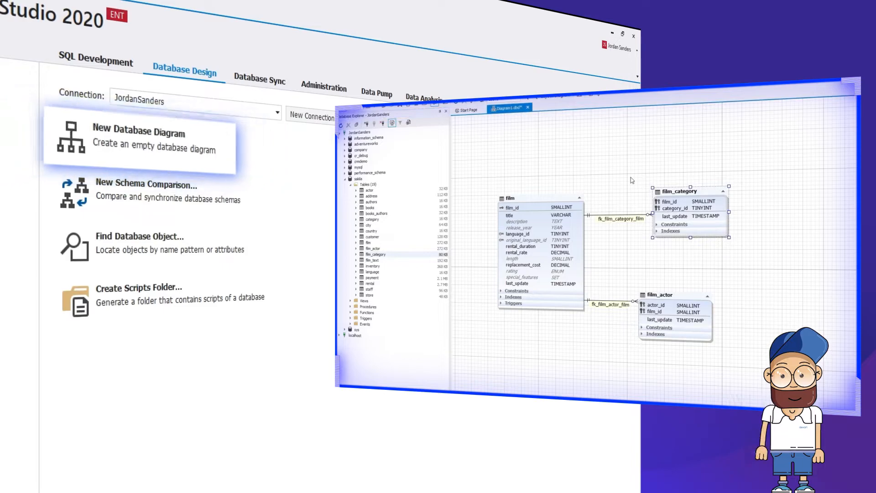
left_click(144, 182)
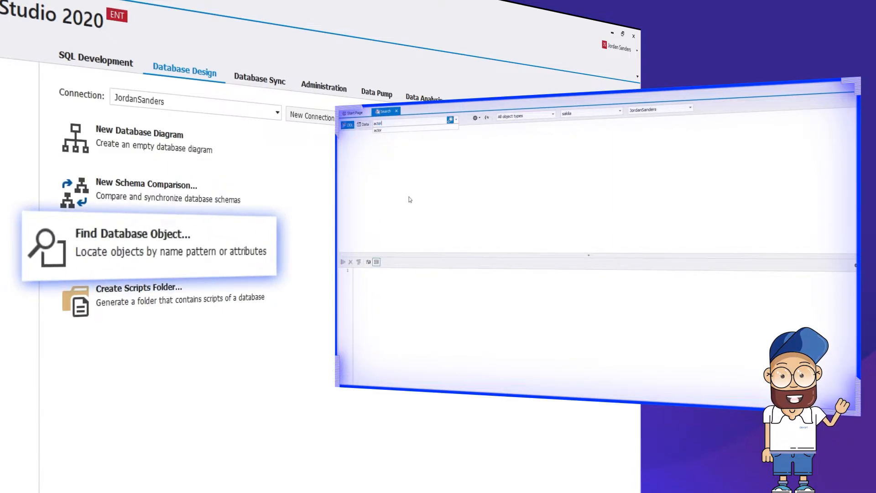
Step: Search for objects named actor and create a scripts folder for the database
left_click(450, 119)
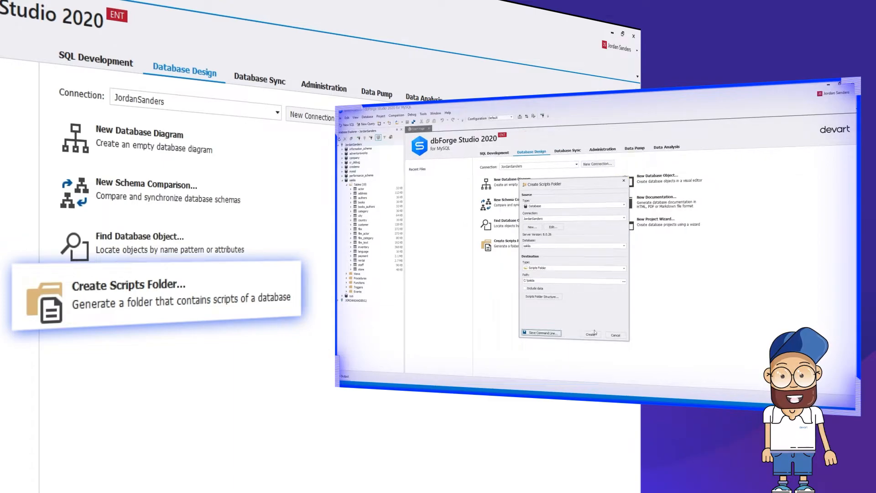
left_click(259, 80)
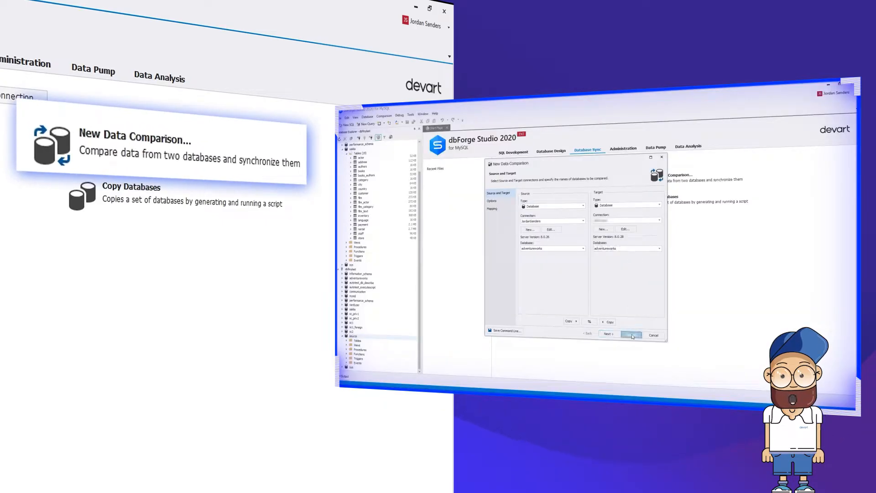
Step: Start comparing data between the two databases and pick a database to copy
left_click(607, 333)
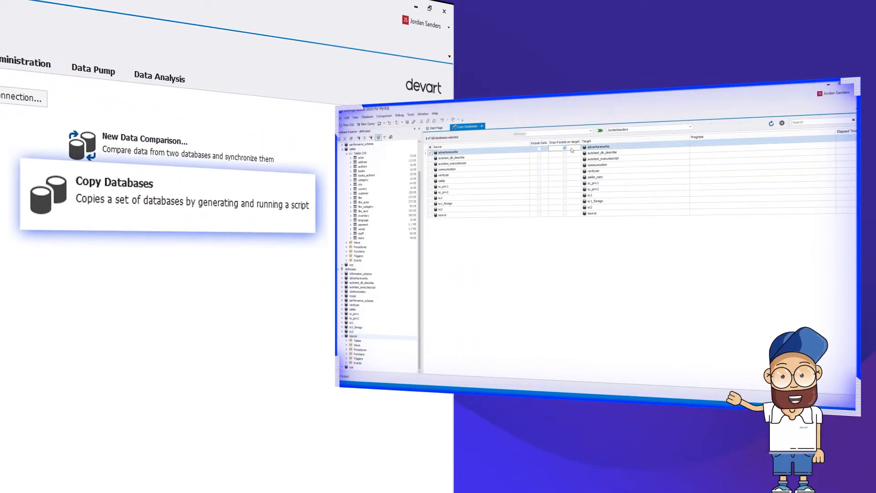
left_click(600, 131)
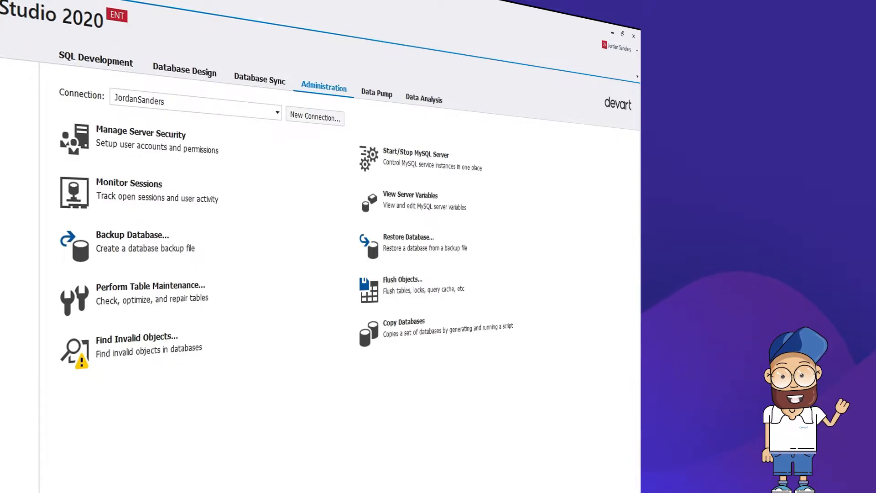
Step: Review a server account's user grants in Manage Server Security
left_click(141, 139)
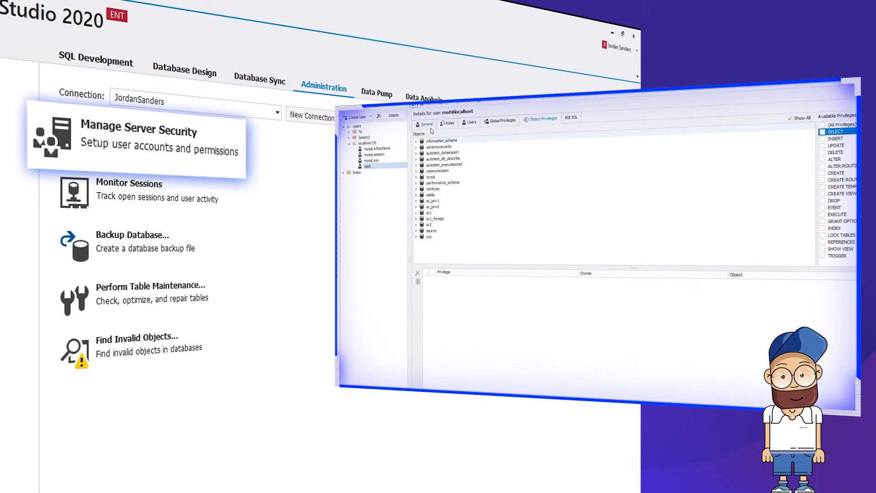
left_click(471, 124)
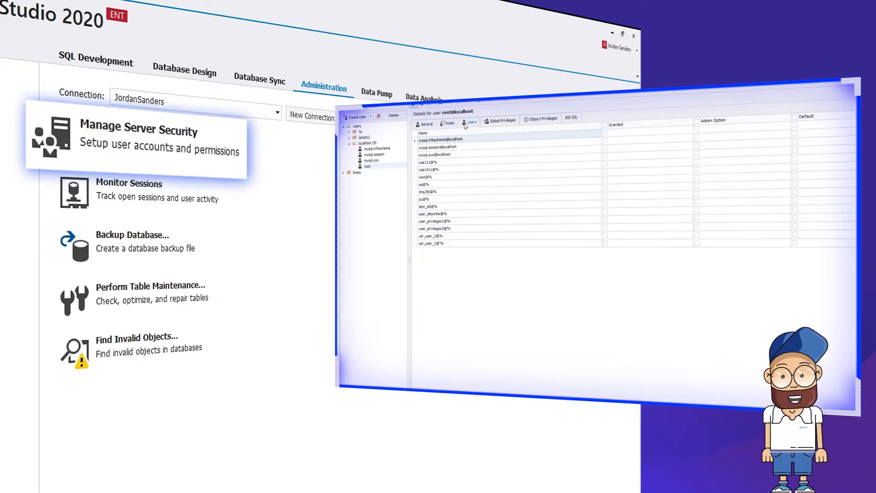
left_click(541, 119)
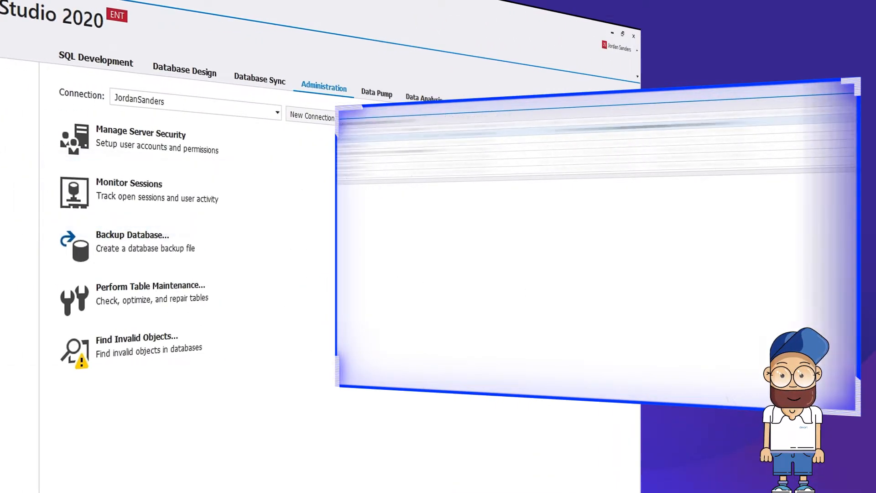
Step: Analyze sakila, inspect the invalid inventory_in_stock function, and pick tables to check and repair
left_click(136, 344)
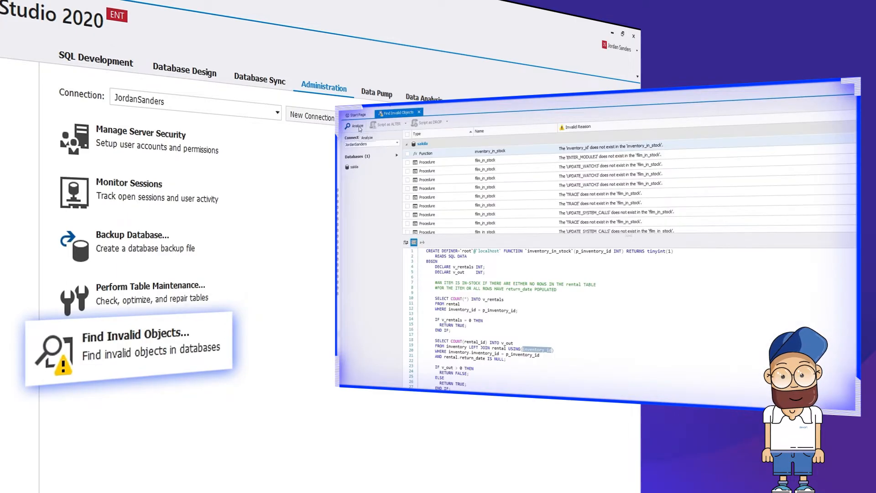
left_click(131, 241)
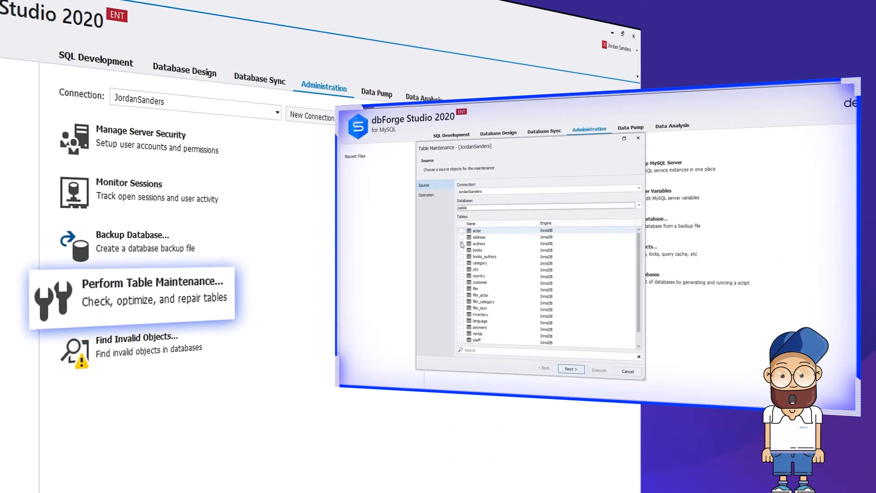
left_click(598, 370)
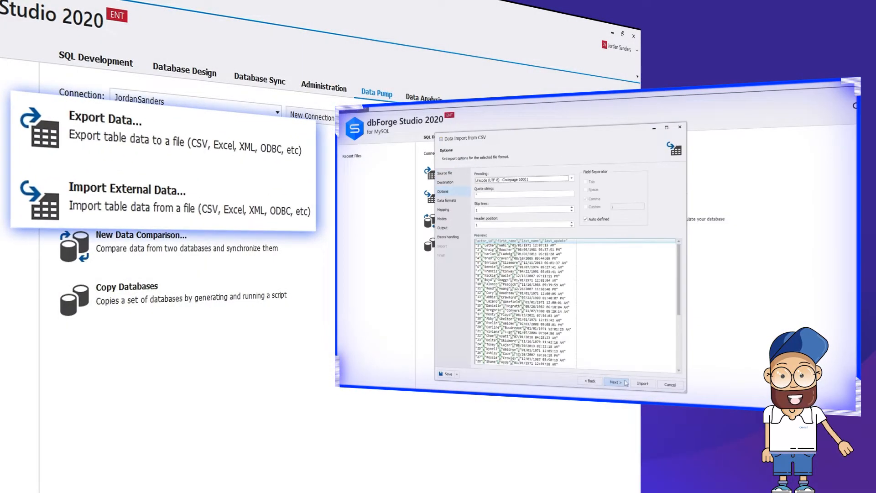
Step: Advance the CSV import wizard past the file preview options
left_click(612, 383)
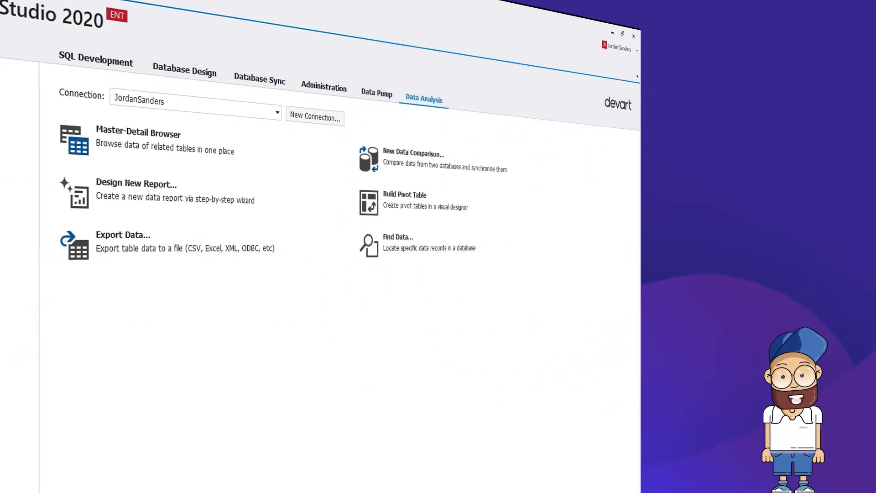
Step: Browse film in the Master-Detail Browser and build a report on sakila
left_click(138, 140)
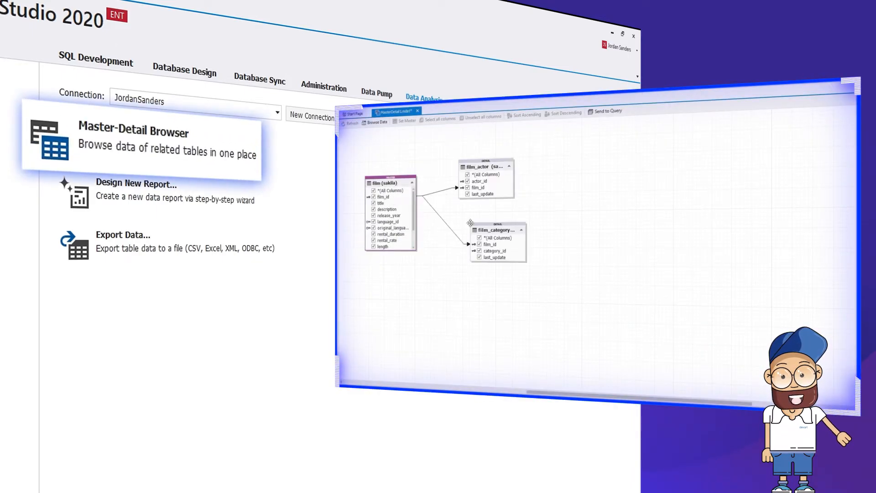
left_click(138, 189)
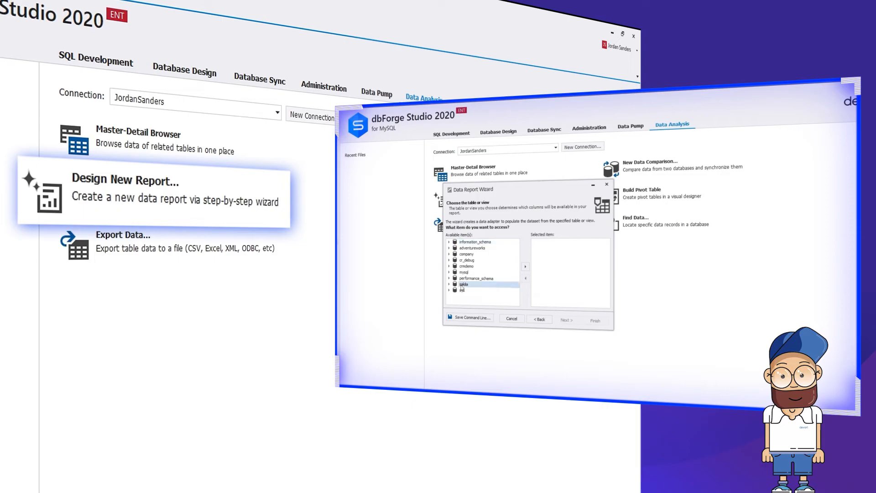
left_click(566, 319)
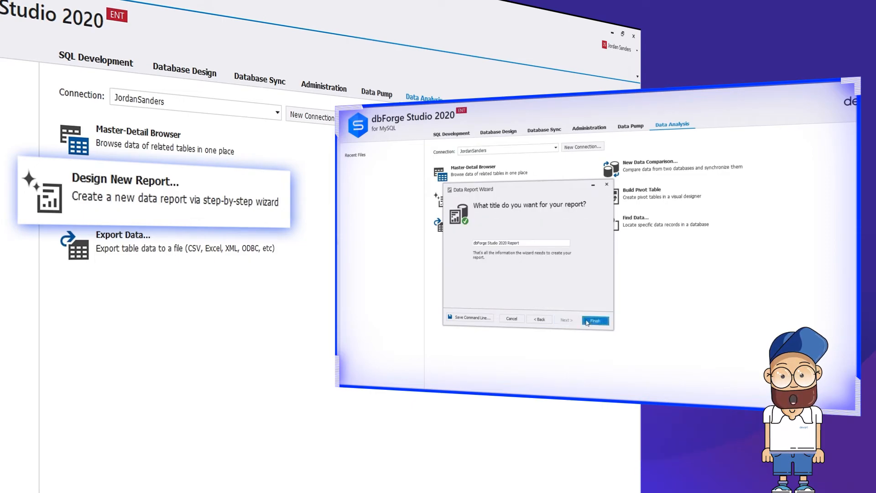
left_click(595, 320)
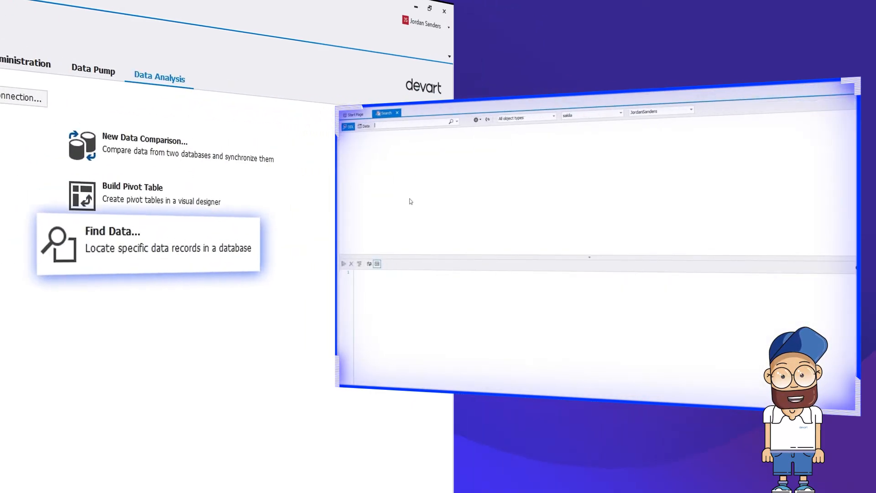
Step: Search the database for 'actor', then continue the CSV export to error handling settings
type("actor")
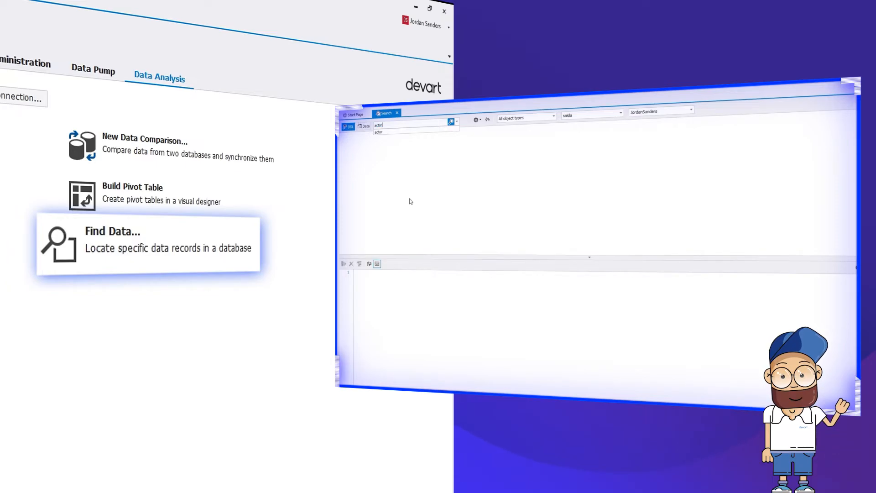
left_click(450, 122)
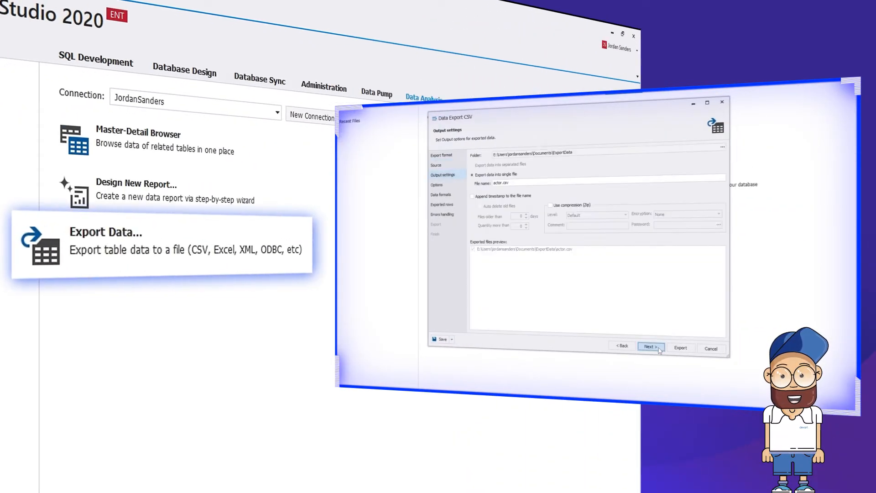
left_click(649, 346)
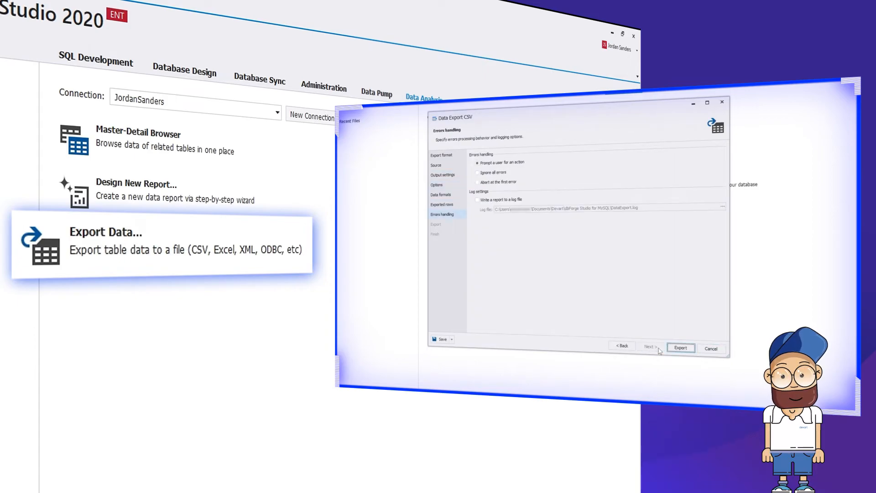